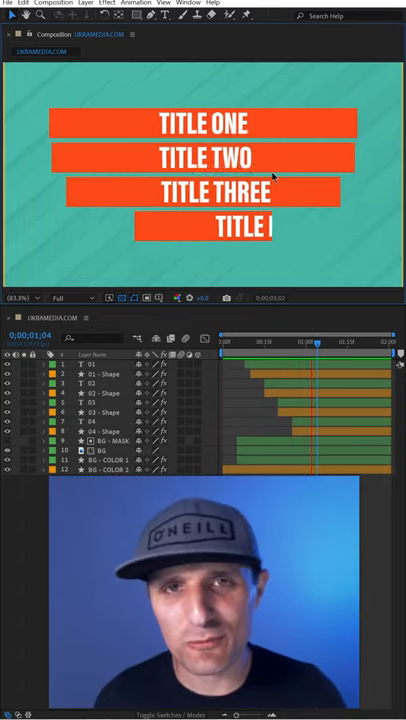
# Step: Resize the composition to 1920 by 1080 without scaling its layers
pyautogui.click(52, 3)
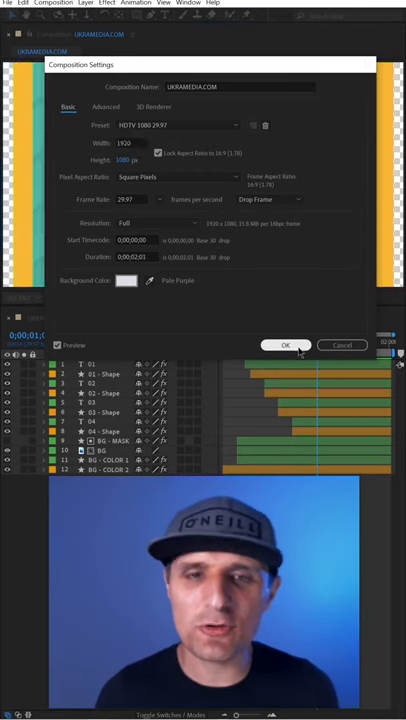
pyautogui.click(286, 345)
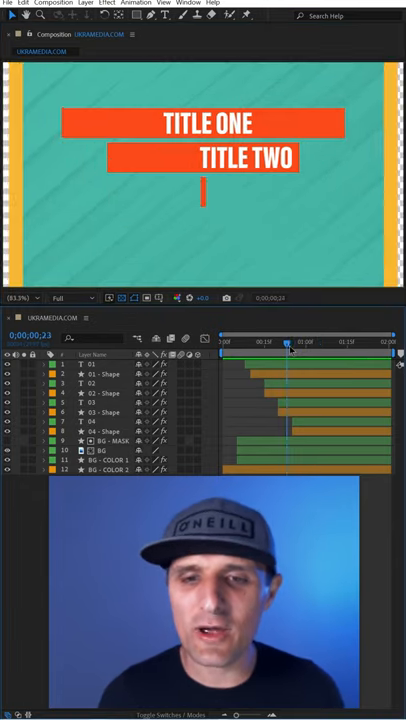
# Step: Scrub the timeline to a slightly later frame of the title reveal
pyautogui.moveTo(287, 343); pyautogui.dragTo(293, 343)
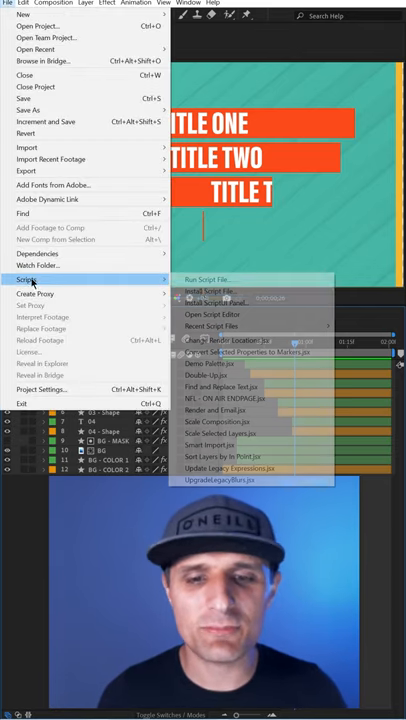
pyautogui.moveTo(218, 421)
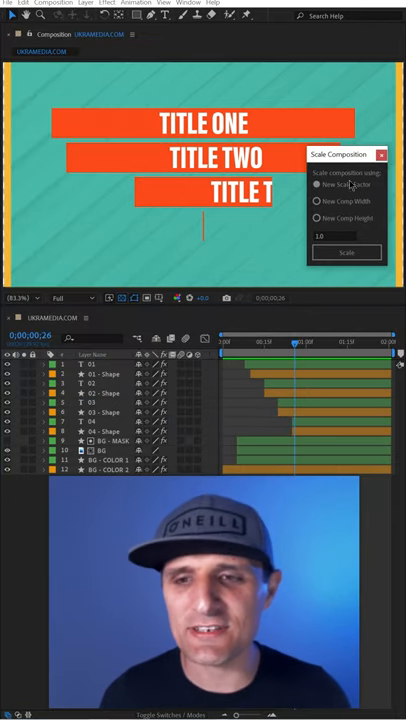
# Step: Run Scale Composition with New Comp Width 1920, then close the script panel
pyautogui.click(318, 202)
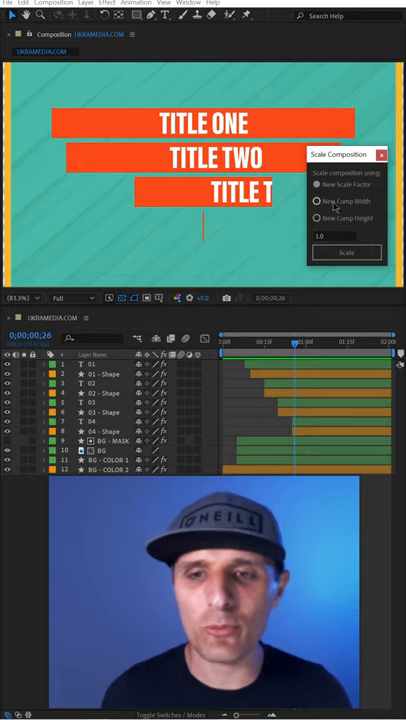
pyautogui.click(318, 218)
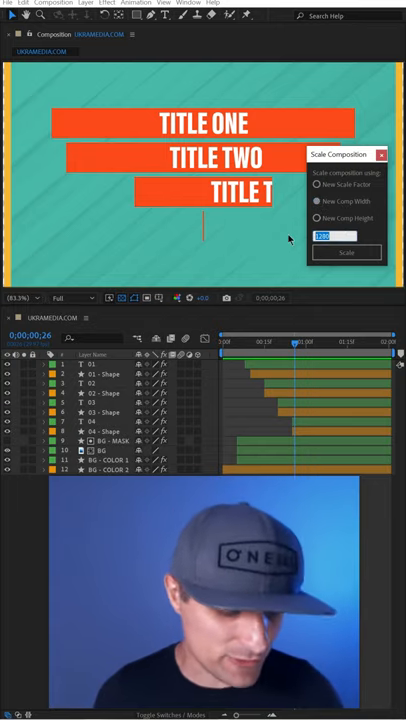
pyautogui.write('1920')
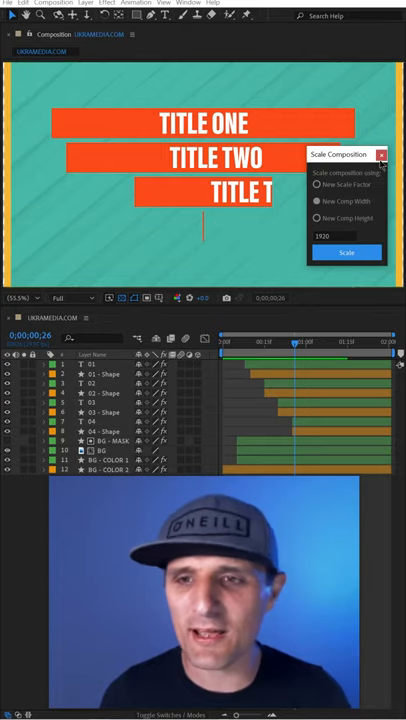
pyautogui.click(382, 156)
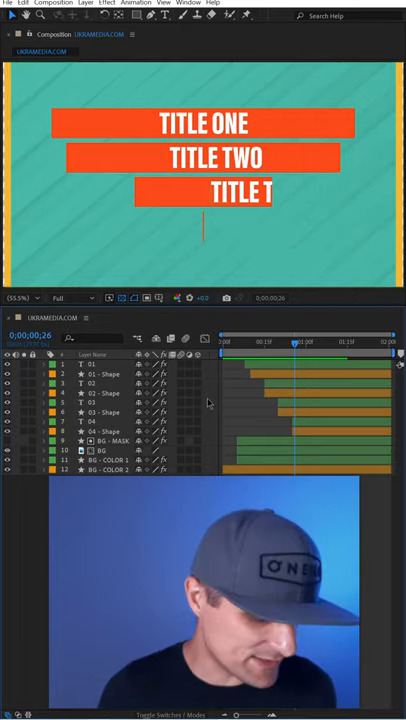